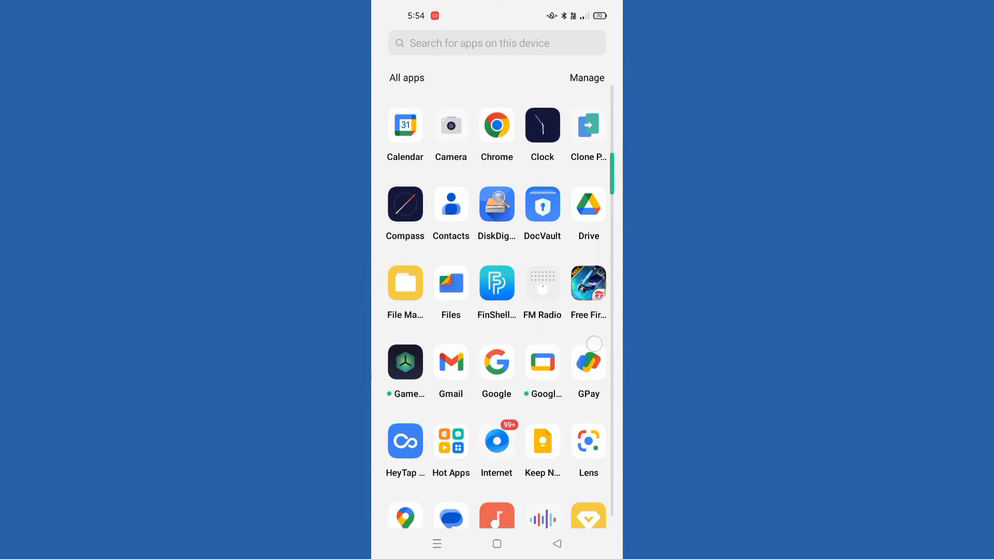
Step: Launch Settings from the app drawer and scroll into its list
scroll("down", 3)
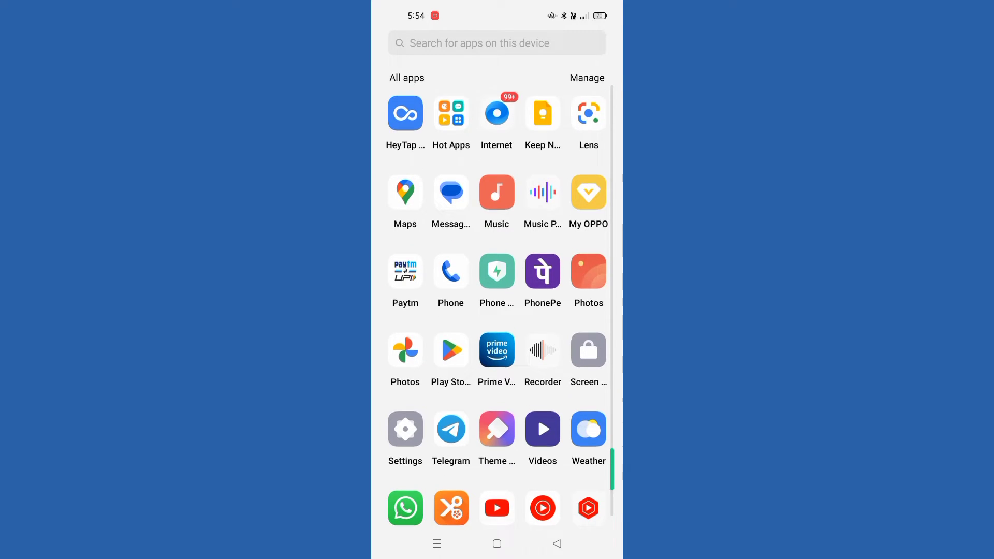
left_click(405, 429)
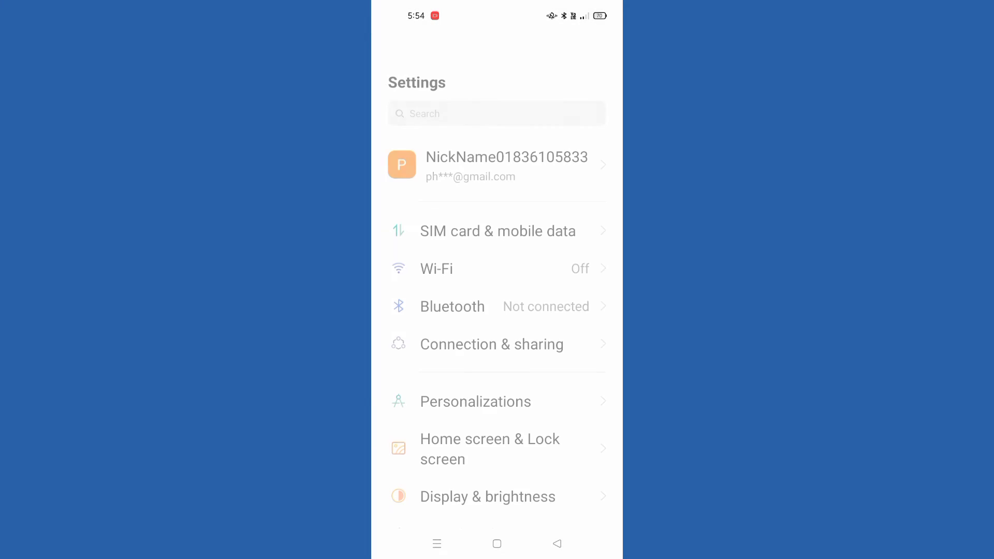
scroll("down", 3)
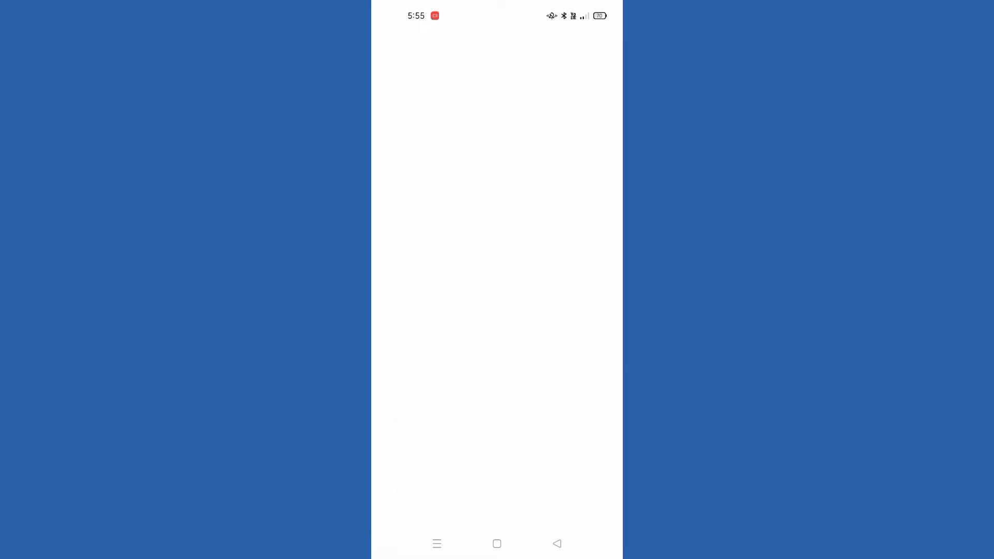
Step: Search Settings for 's' via the history chip and reach the Privacy password page
left_click(444, 49)
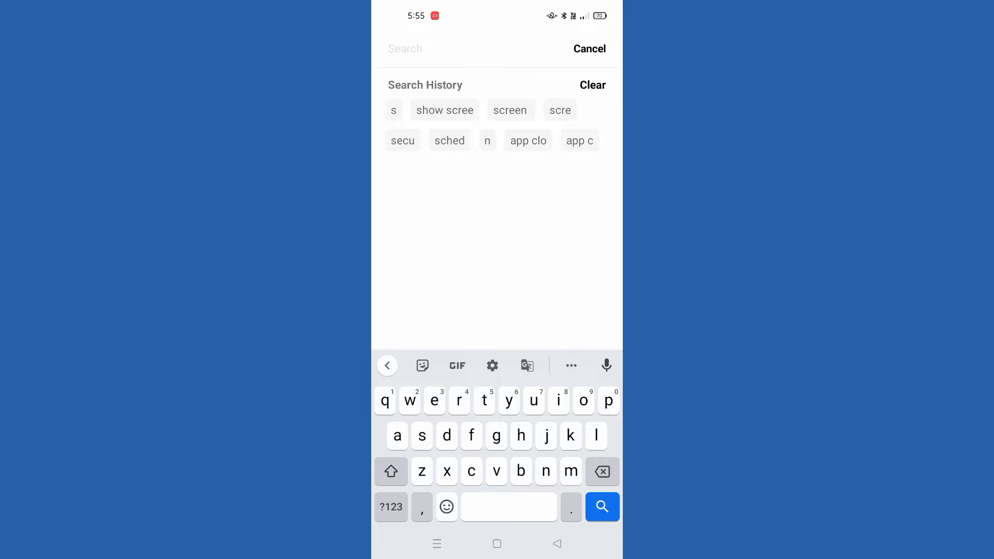
left_click(394, 110)
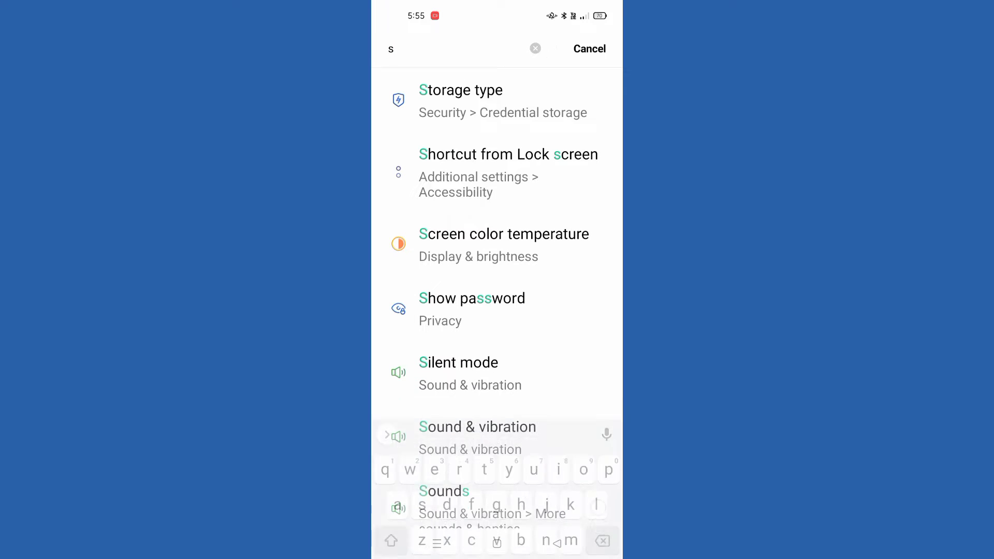
scroll("up", 3)
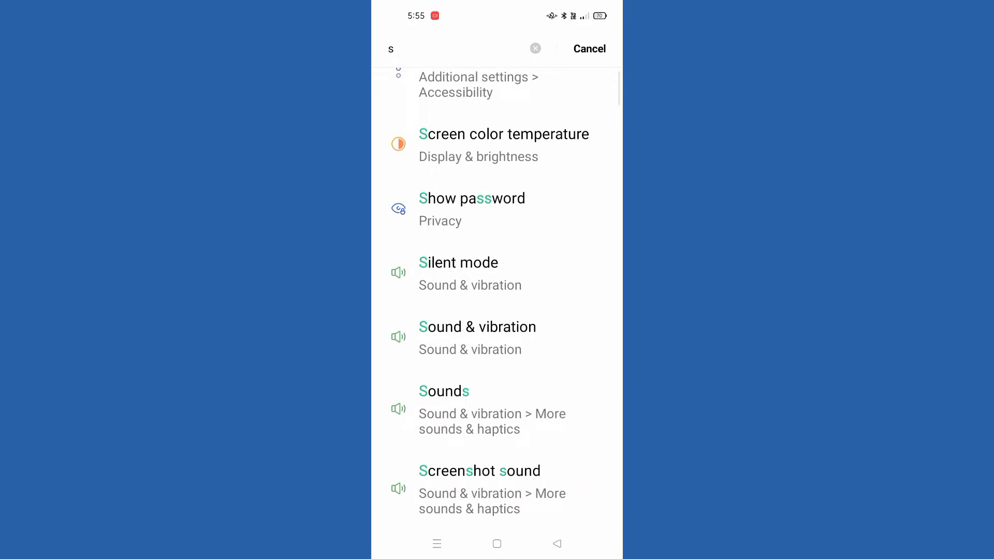
scroll("down", 3)
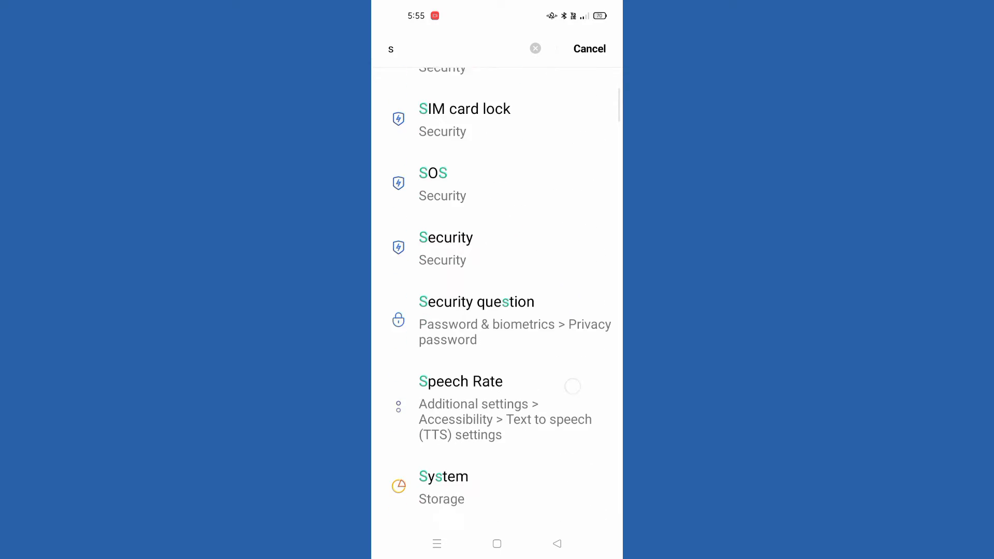
scroll("down", 3)
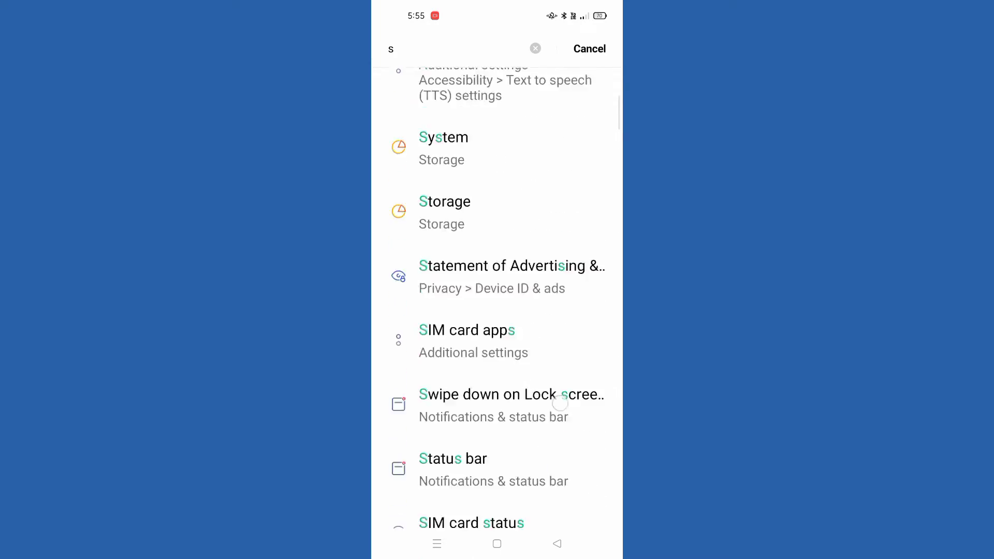
scroll("up", 3)
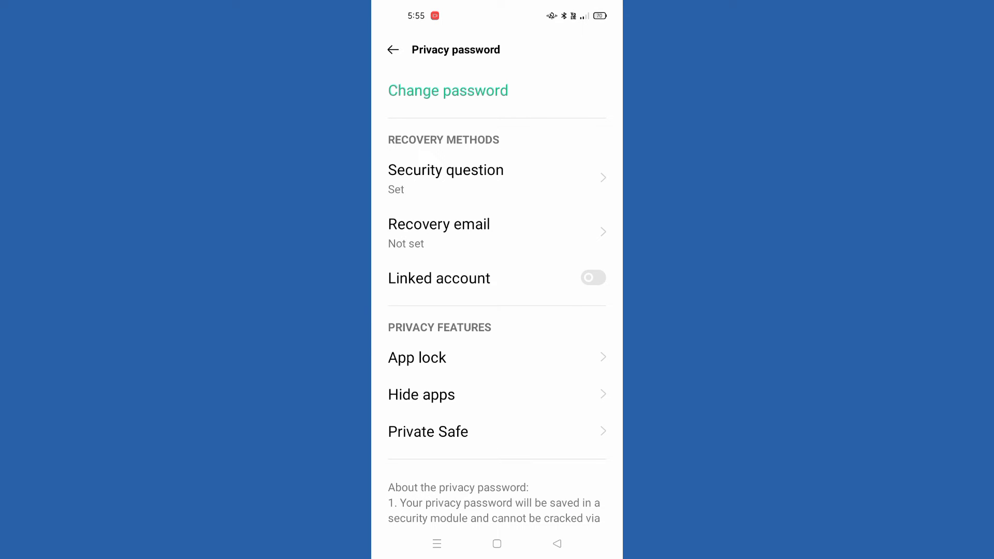
Step: Enter Hide apps under Privacy features, listing Booking.com and Amazon as hidden
left_click(421, 395)
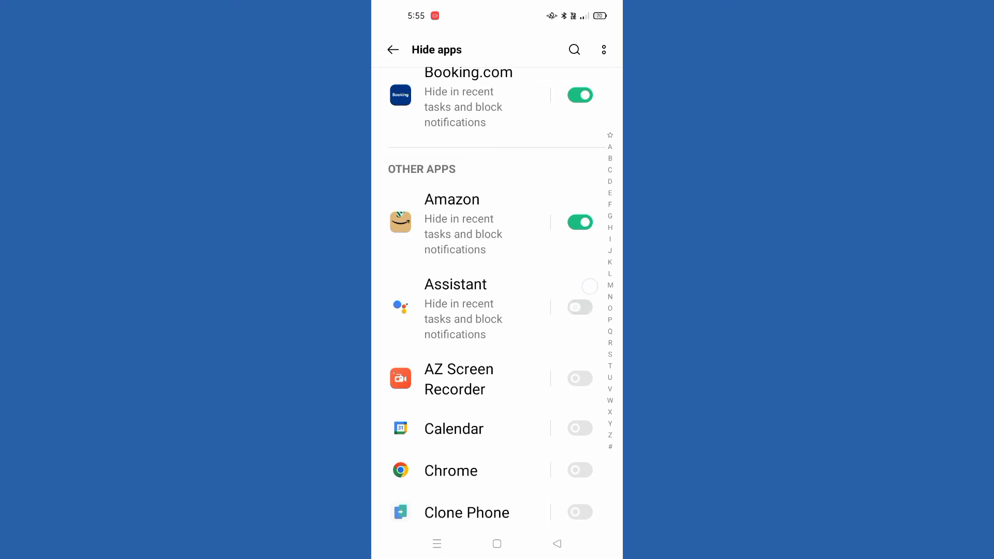
Step: Hide Assistant from recent tasks and notifications, then go back to Privacy password
left_click(580, 306)
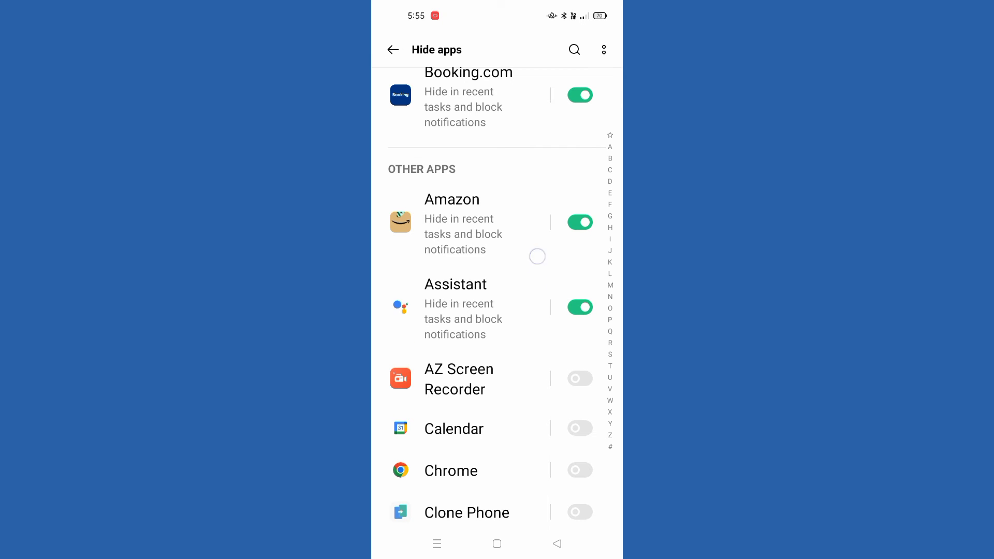
scroll("down", 3)
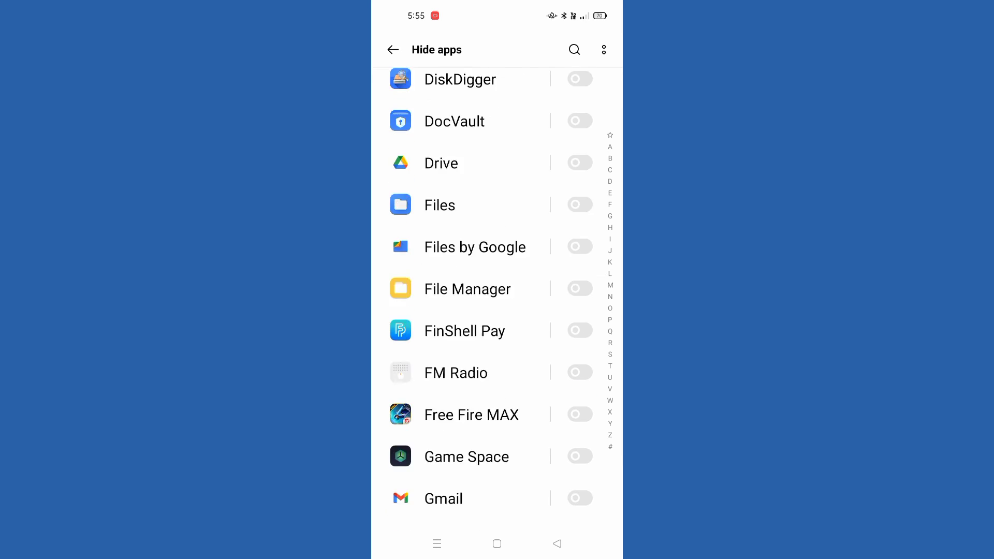
scroll("down", 3)
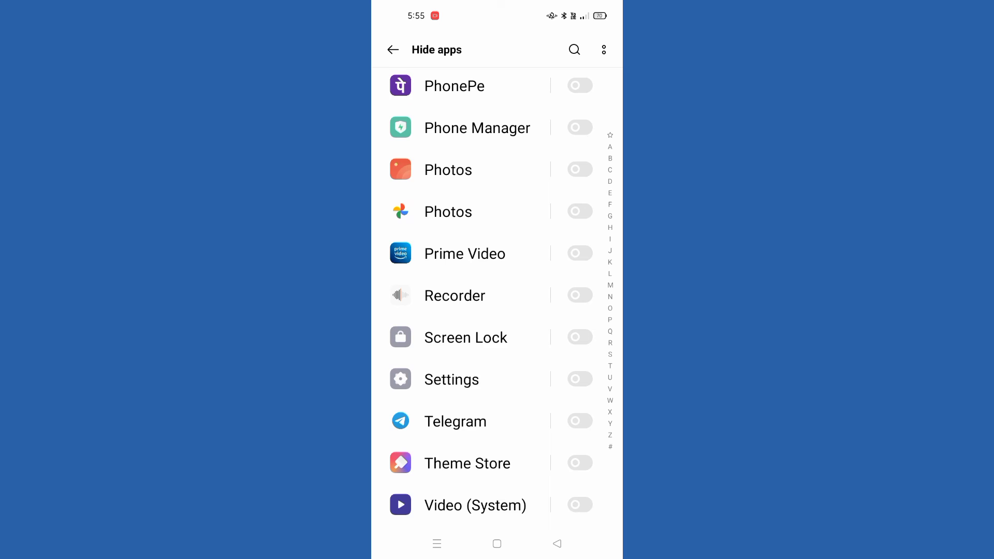
left_click(393, 50)
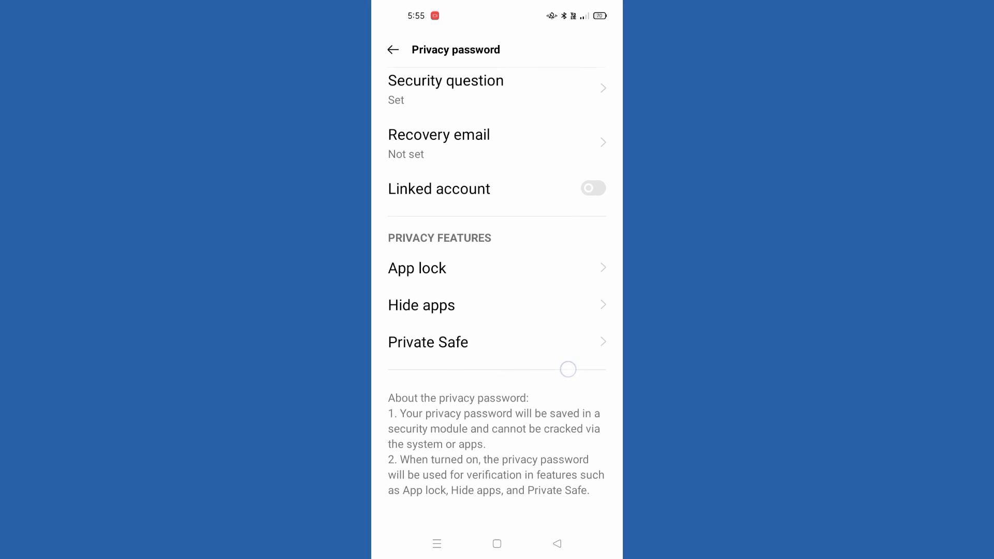